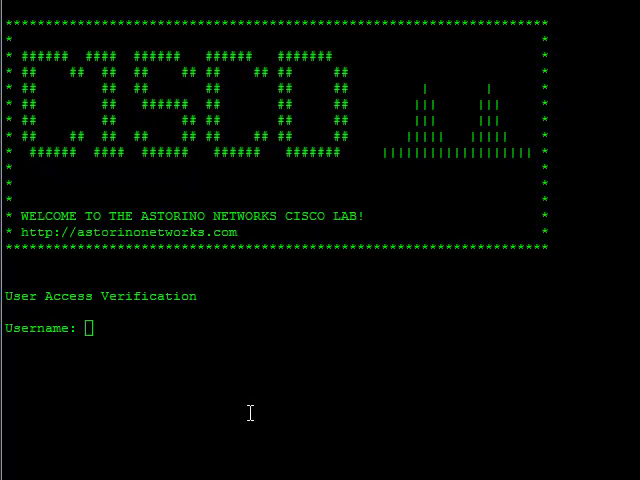
mouse_move(224, 344)
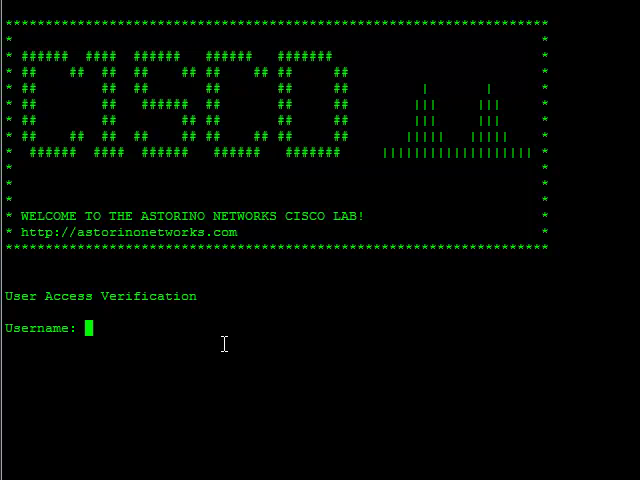
Log in as user joe and submit the password to reach the McCartney# prompt.
text(joe)
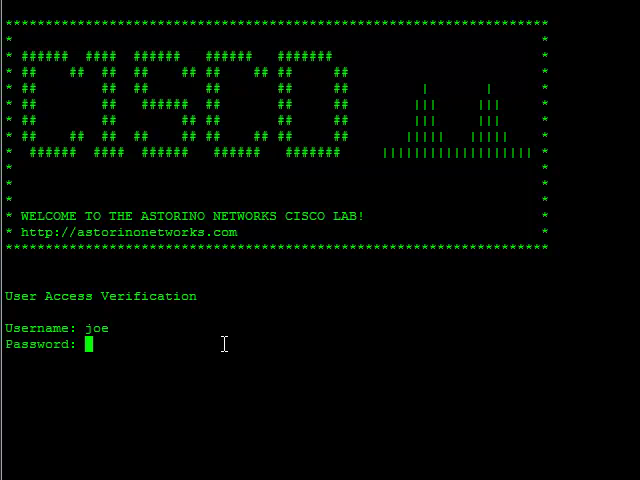
key(Return)
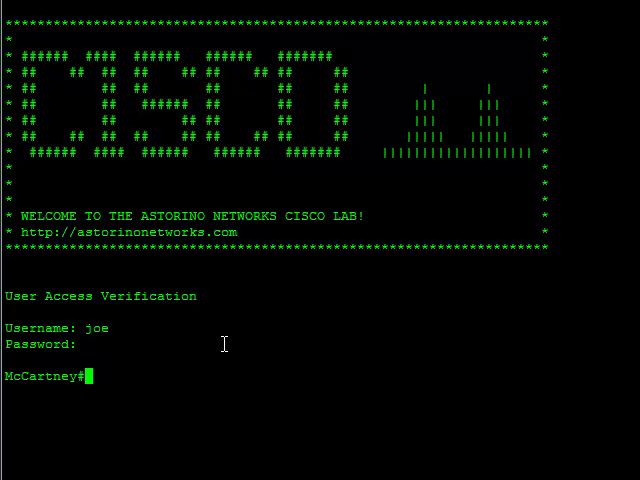
Show the interface brief, then Loopback0's running config with 10.10.10.10 /32.
text(sh ip int brie)
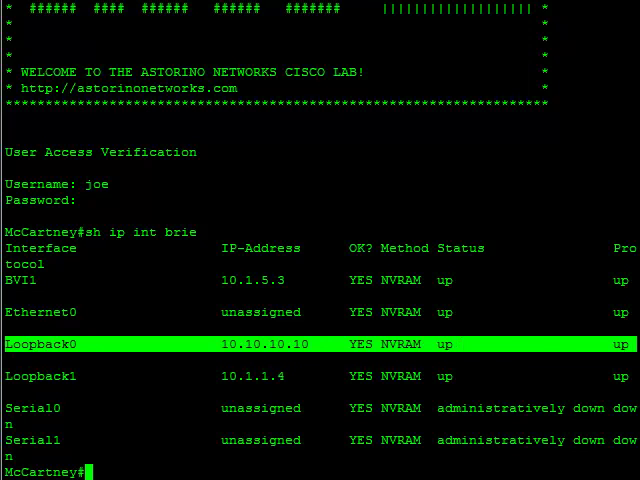
text(s)
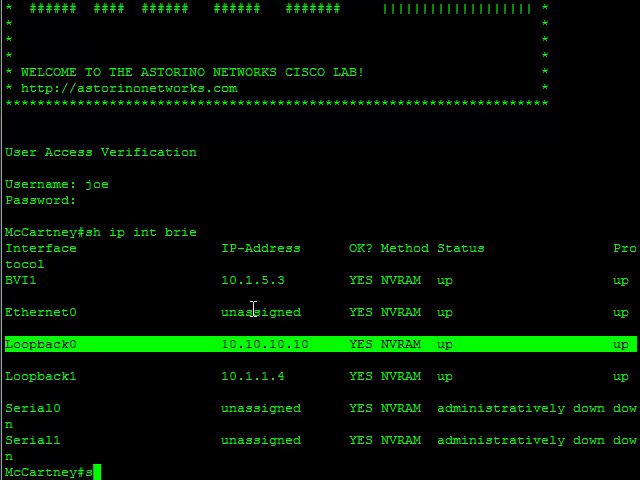
text(sh run int lo0)
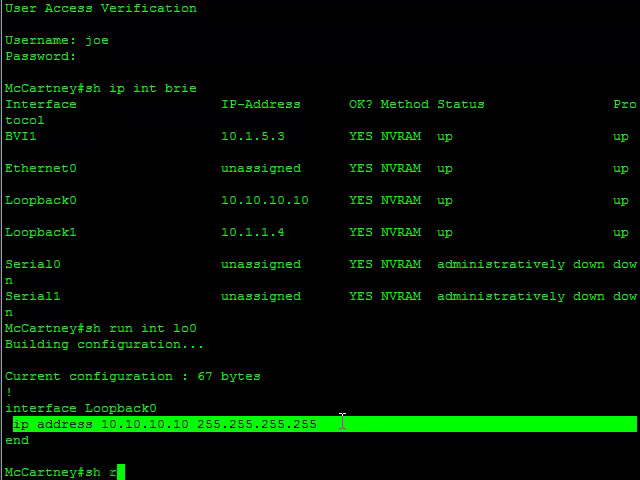
List the ip host entries ('sh run | i ip ho') and highlight R1's port 2009 on 10.10.10.10.
text(un | i ip host)
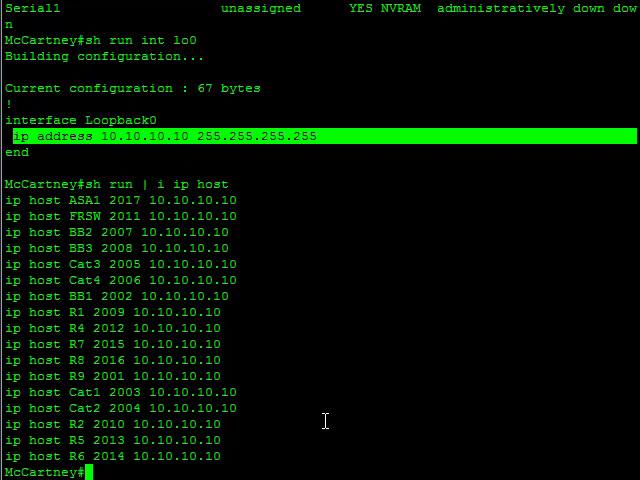
mouse_move(178, 244)
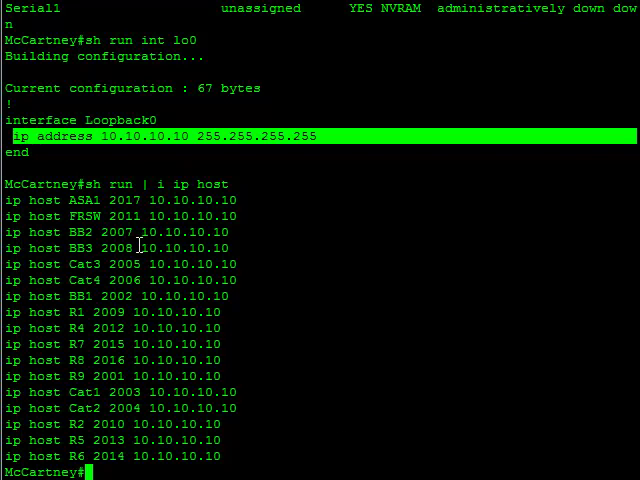
mouse_move(52, 216)
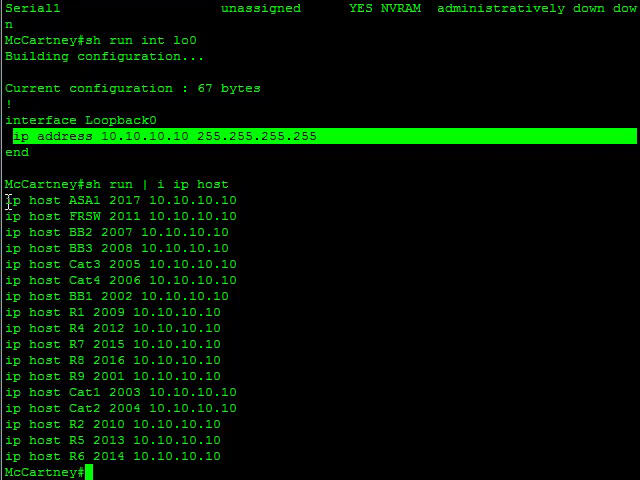
mouse_move(12, 280)
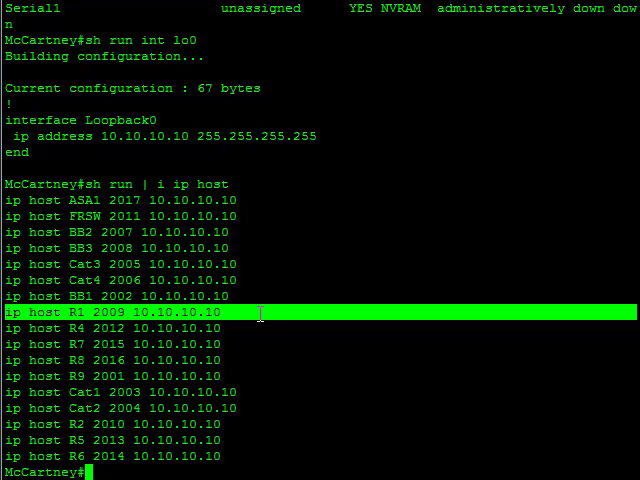
text(telnet)
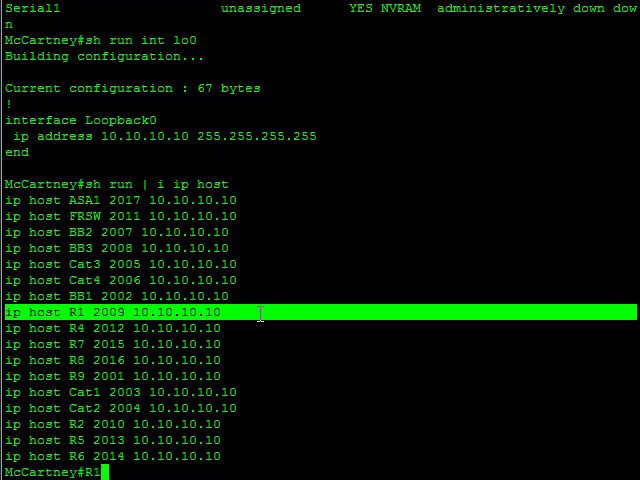
key(BackSpace)
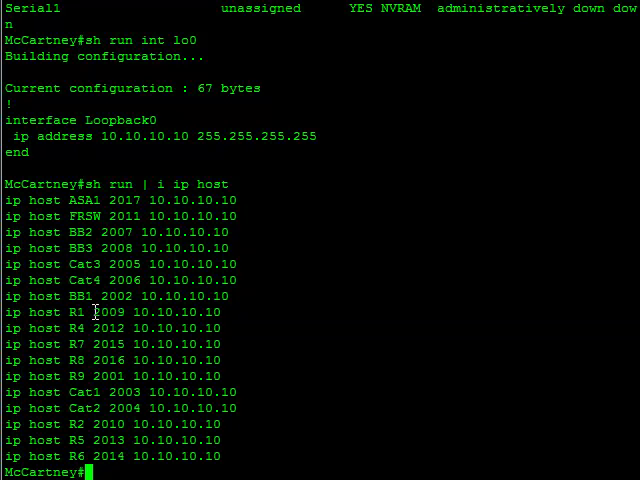
double_click(108, 312)
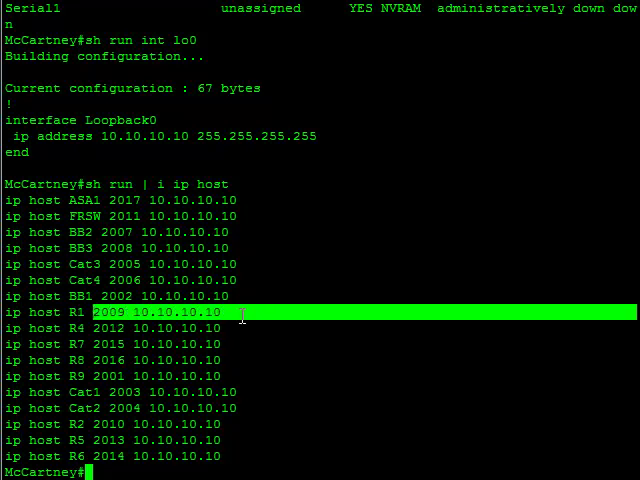
mouse_move(268, 386)
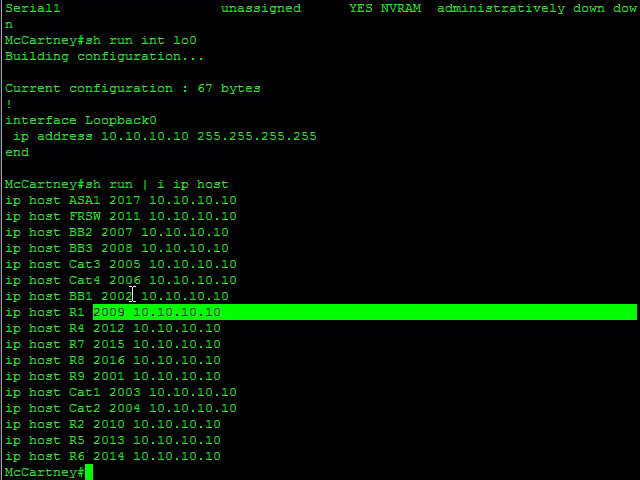
mouse_move(96, 340)
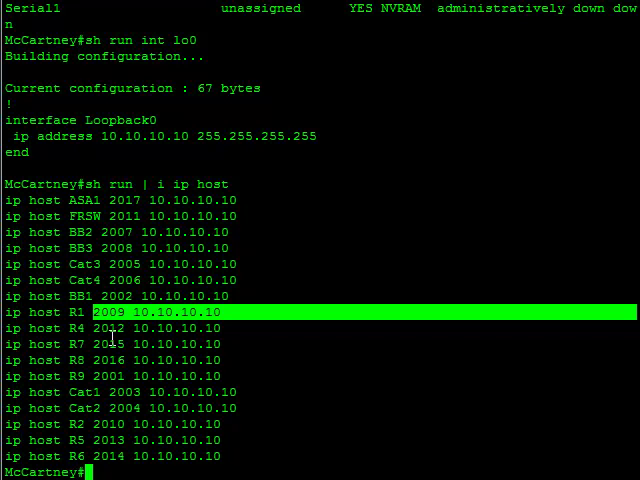
mouse_move(166, 252)
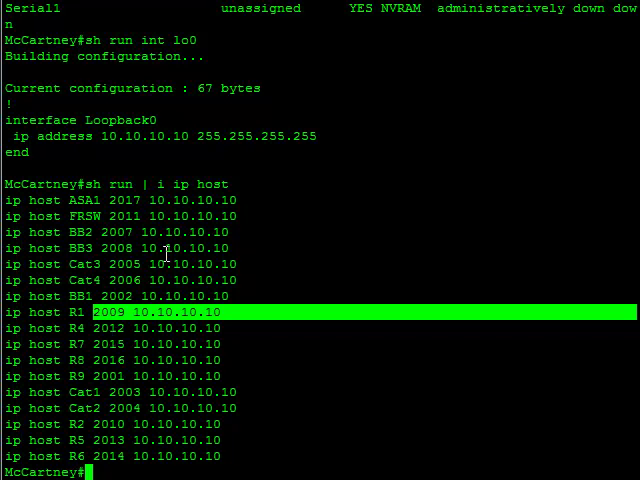
Display the host table with 'sh host', then enter 'sh run | b line' for the line section.
text(sh host)
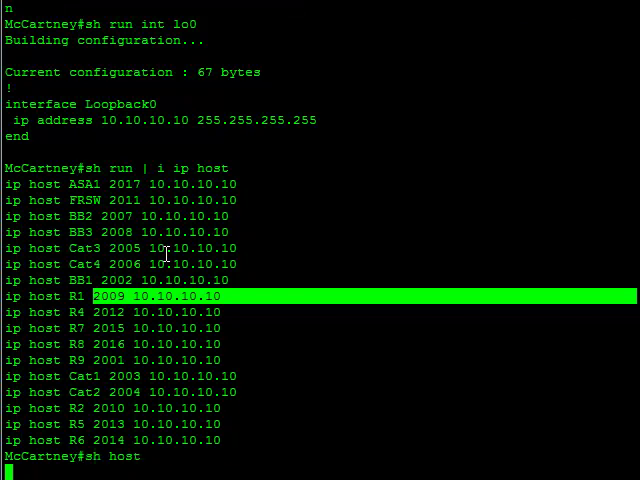
key(Return)
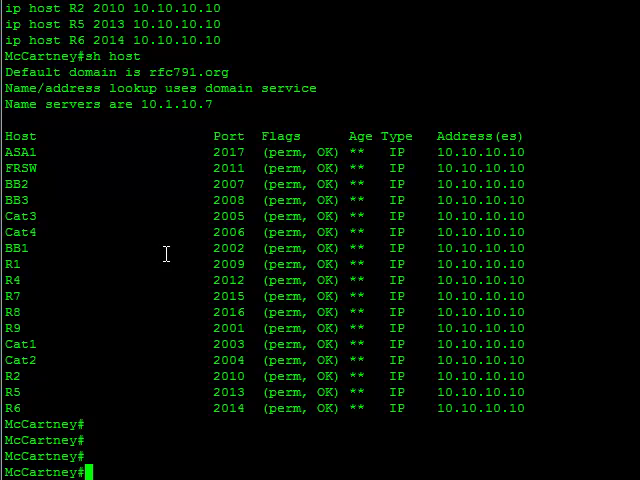
text(sh run | b loine)
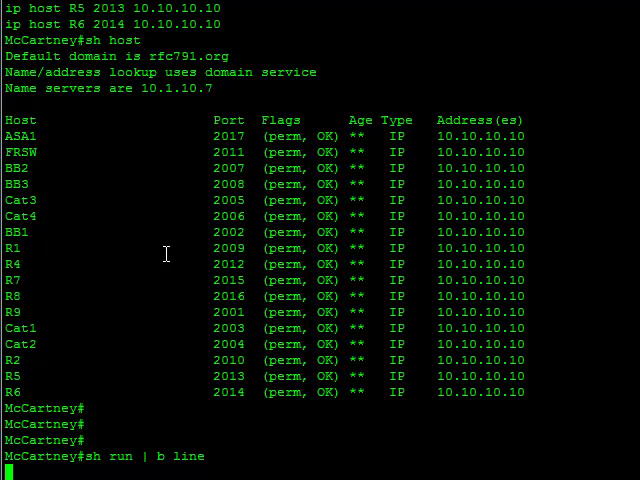
Show the line section and highlight 'transport input telnet' under line 1 16.
key(Return)
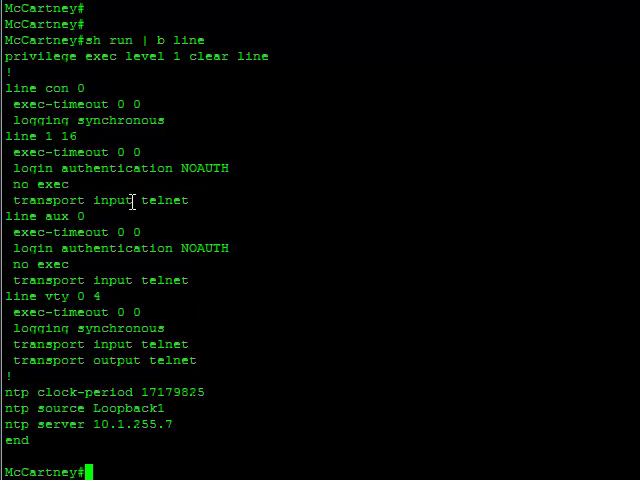
double_click(90, 200)
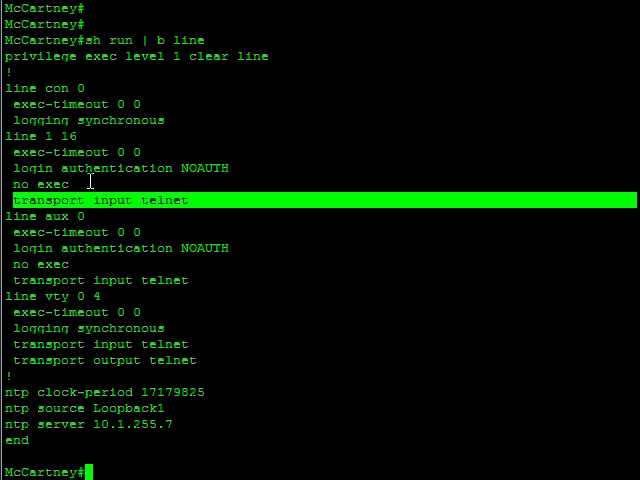
List the terminal line status, then bring up the host table again with 'sh host'.
text(sh run | ip b)
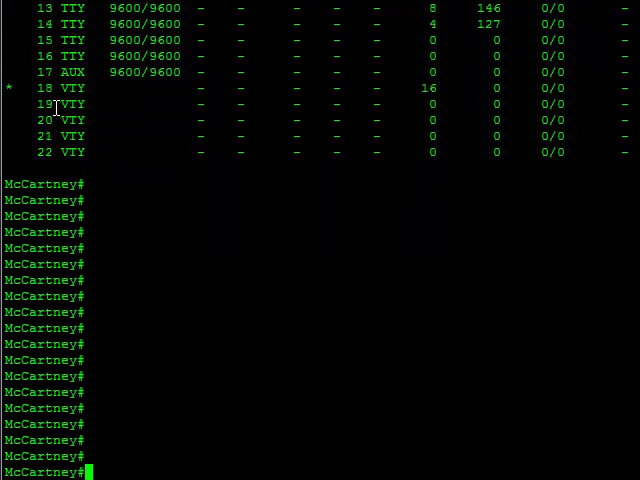
text(sh host)
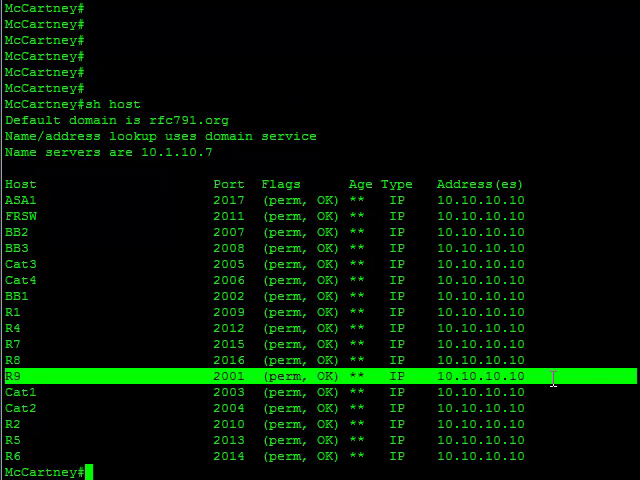
Enter host name R1 to open a reverse telnet session on port 2009.
text(R)
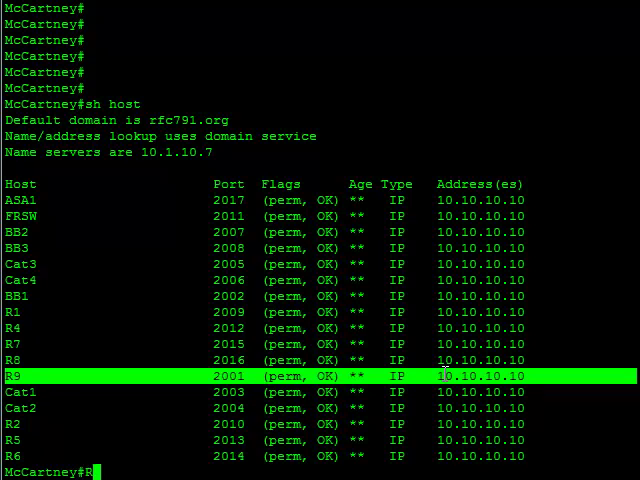
text(9)
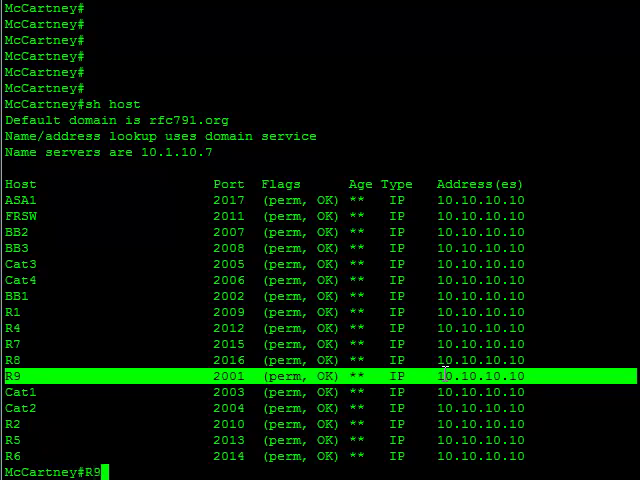
text(1)
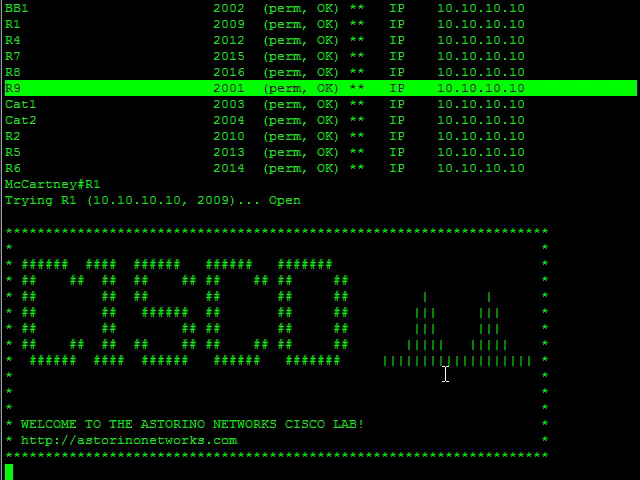
mouse_move(8, 204)
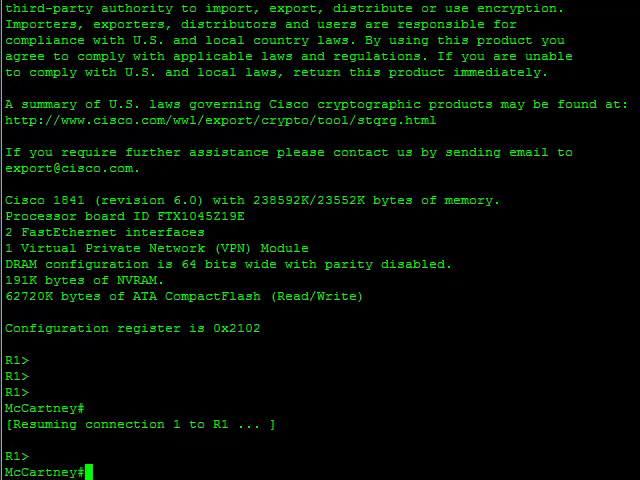
Open a second reverse-telnet session to R2 on port 2010 from the McCartney prompt.
text(R2)
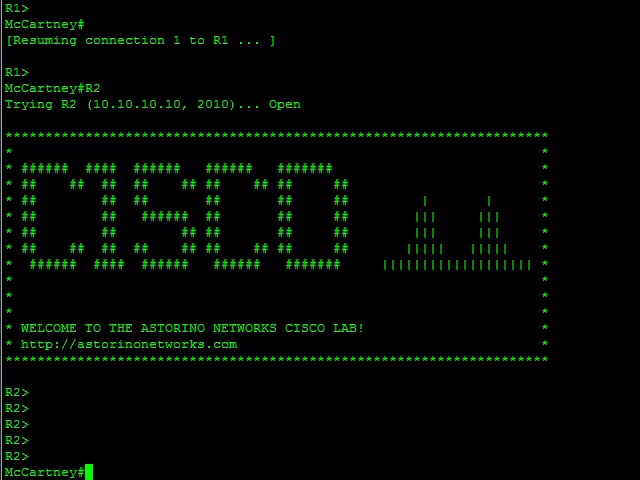
Run 'show session' to list R1 and R2, then resume each session in turn.
text(show)
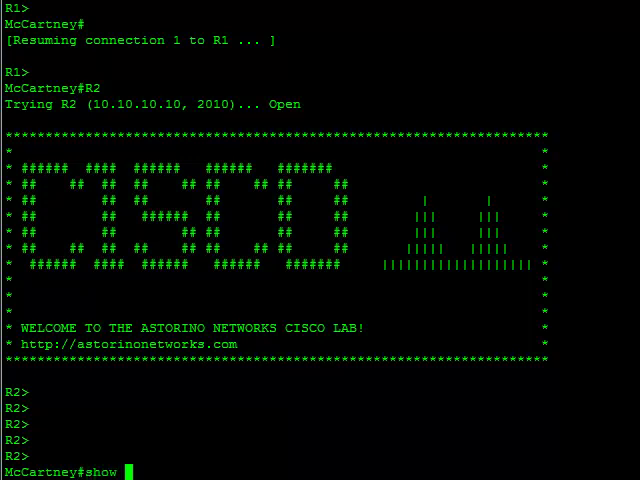
text(session)
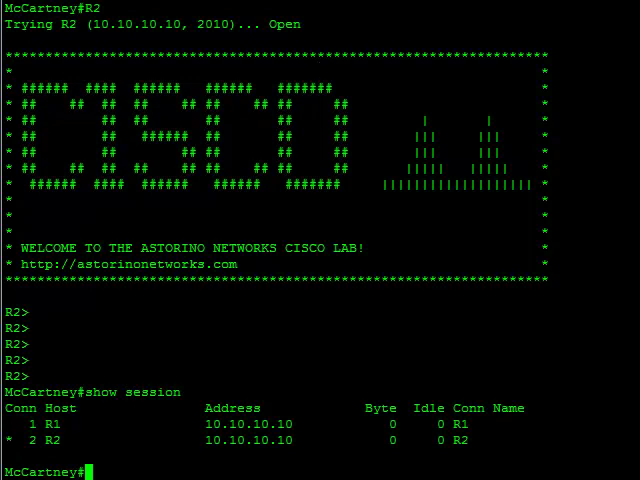
mouse_move(248, 356)
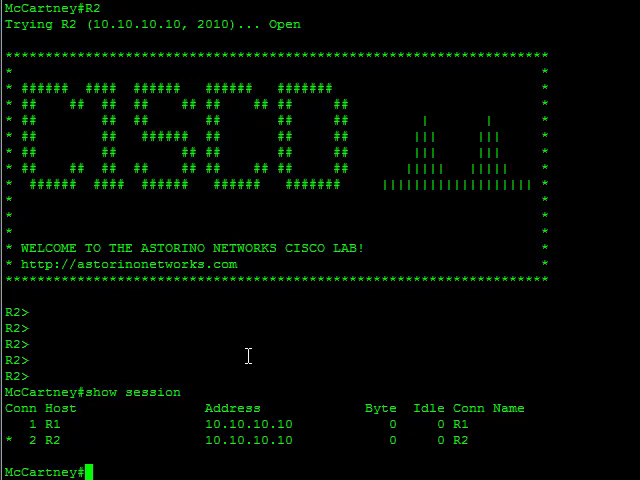
text(resume R1)
text(sh host)
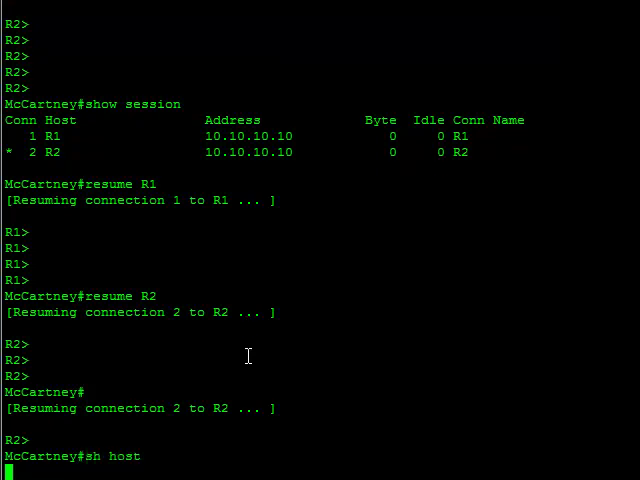
List the host table, connect to FRSW, and show the three open sessions.
key(Return)
text(FRSW)
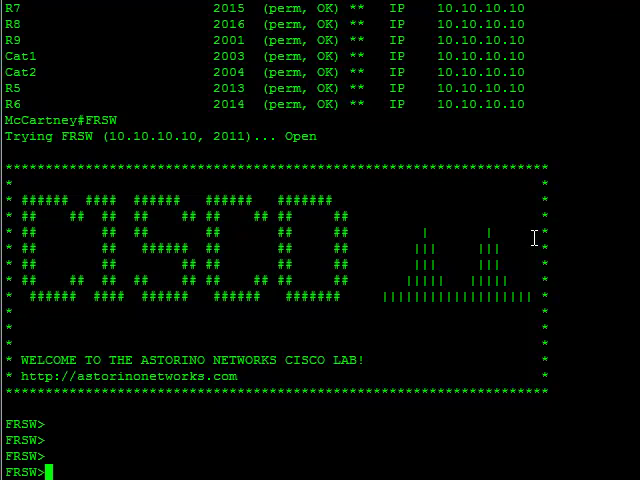
text(sh session)
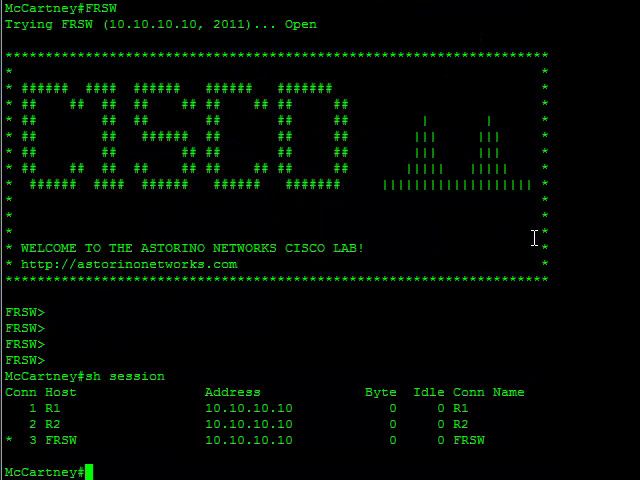
Disconnect sessions 1, 2 and 3 (R1, R2, FRSW), confirming each.
text(disconnect 1)
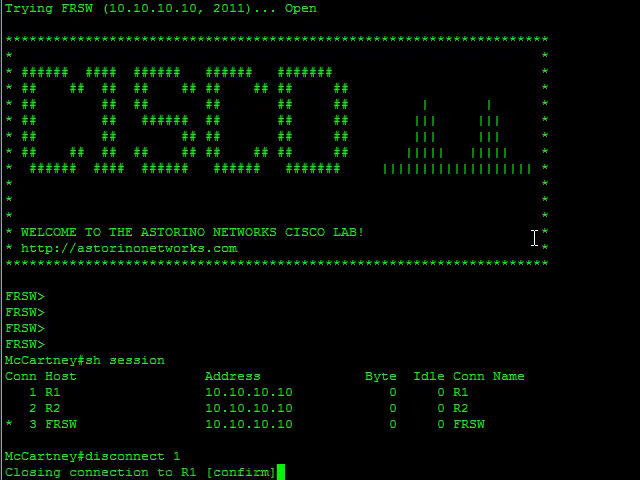
text(disconnect 2)
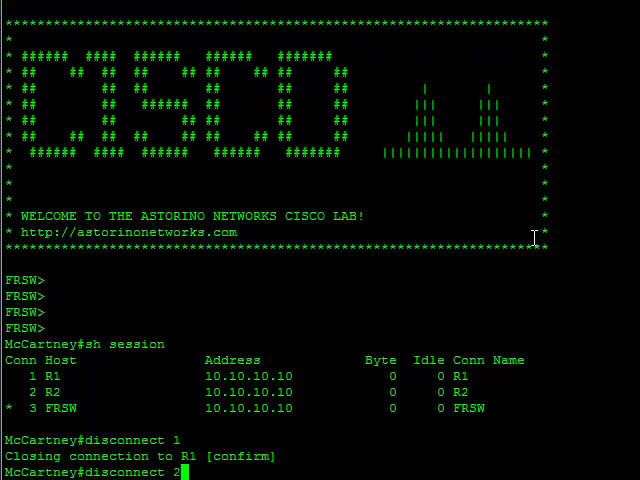
key(enter)
text(disconnect 3)
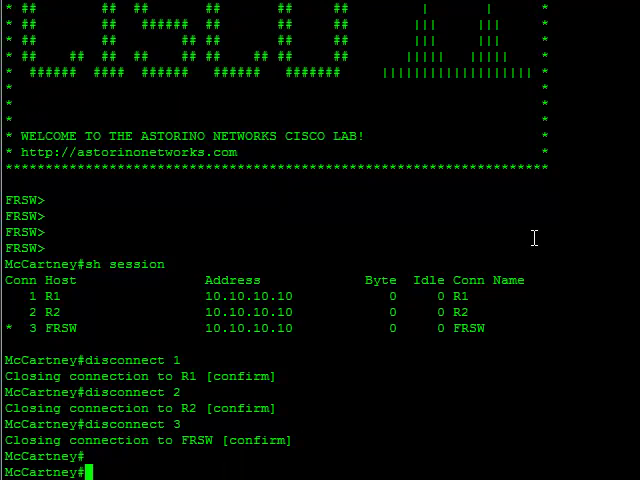
mouse_move(470, 396)
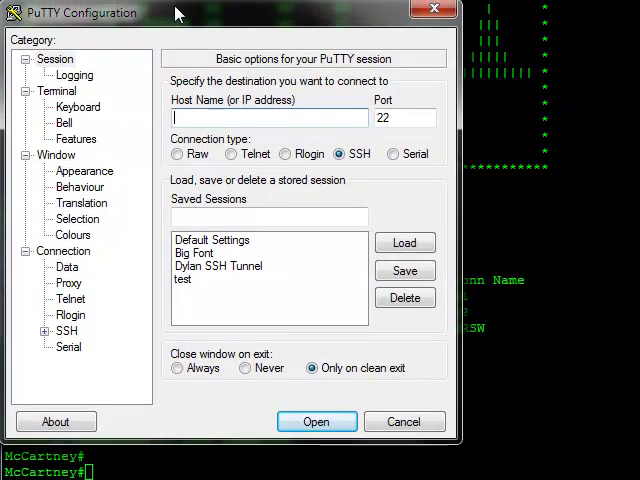
mouse_move(232, 152)
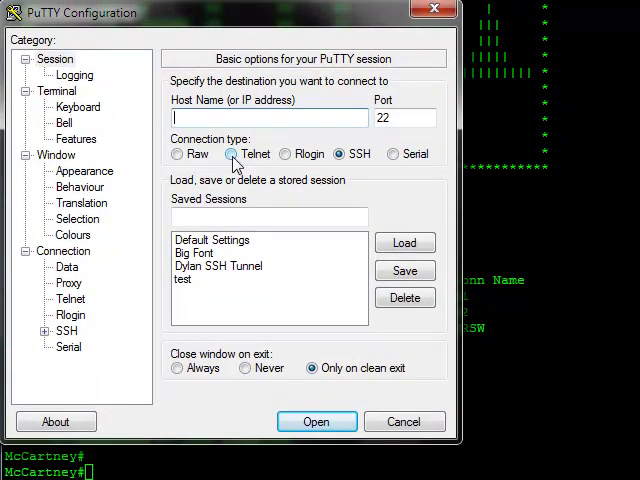
Choose Telnet as the connection type and enter host 10.1.5.3, checking 'sh ip int brie' on the router.
click(232, 152)
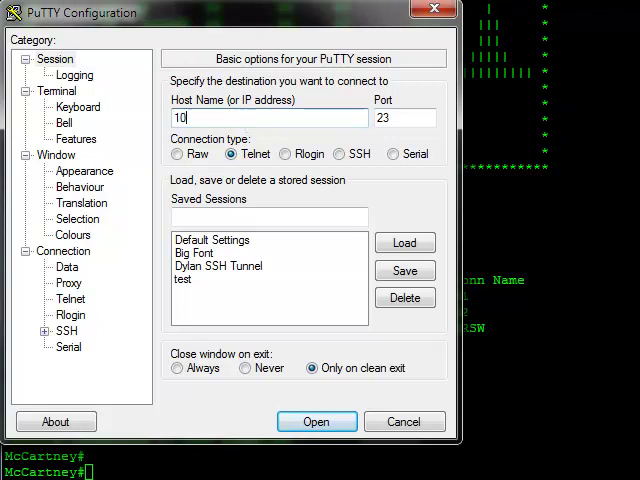
text(.1.)
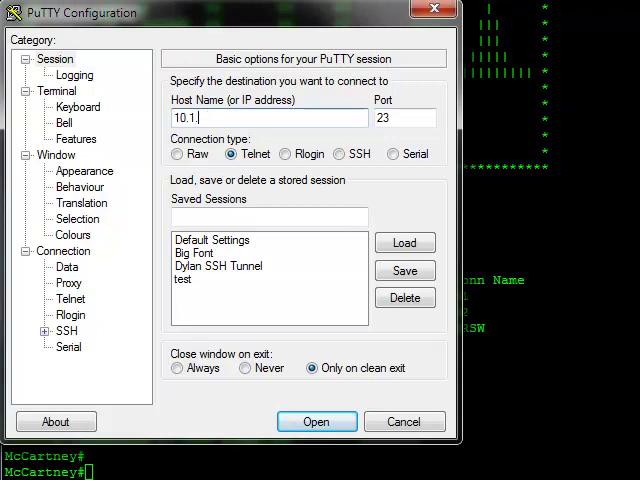
click(316, 420)
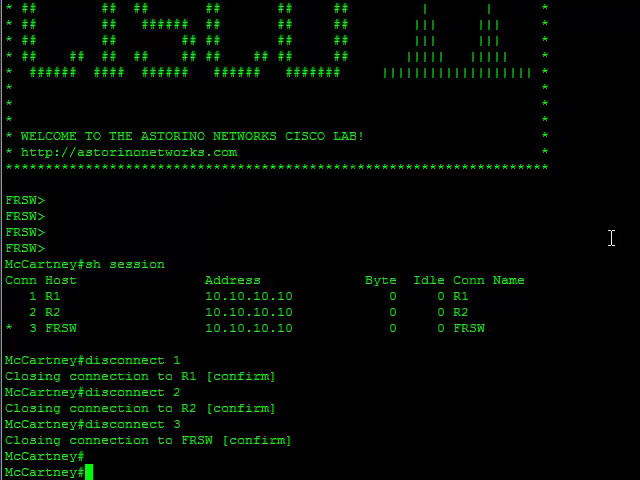
text(sh ip int brie)
text(10.1.5.)
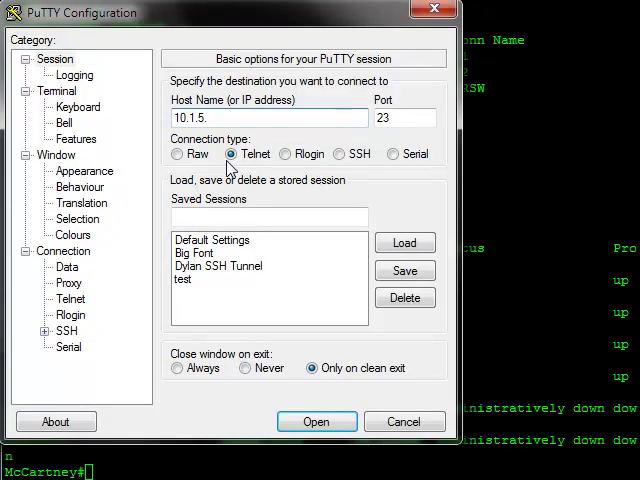
Replace port 23 with 2009 and launch the Telnet session to 10.1.5.3.
text(3)
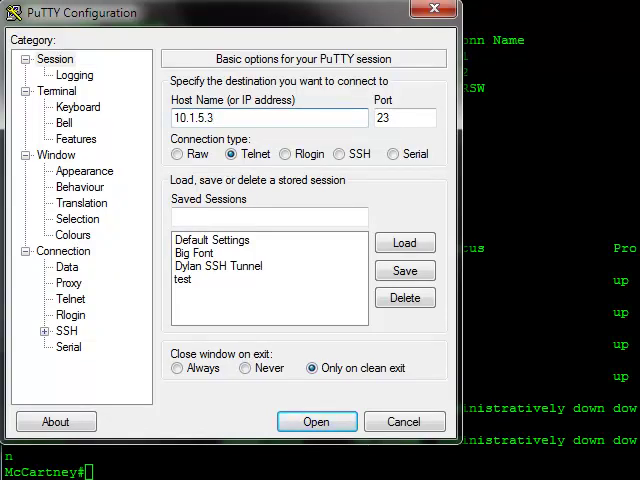
triple_click(404, 118)
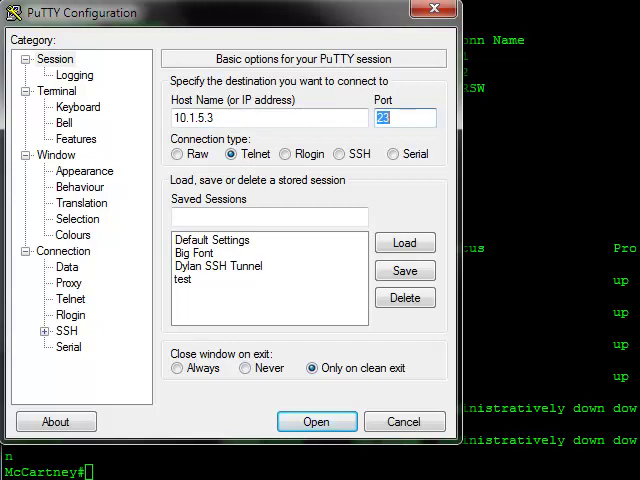
mouse_move(508, 292)
text(2009)
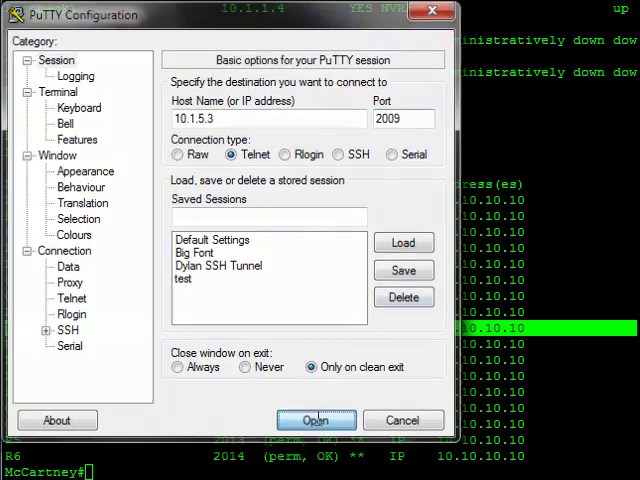
click(316, 420)
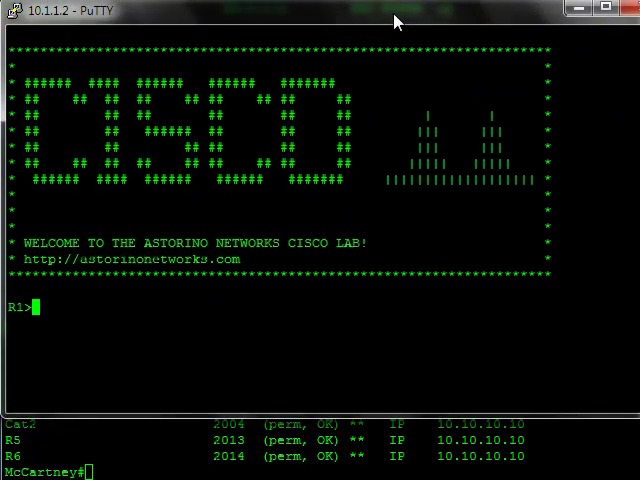
Run 'sh ver' at R1's prompt, then return to the access server session.
text(sh ver)
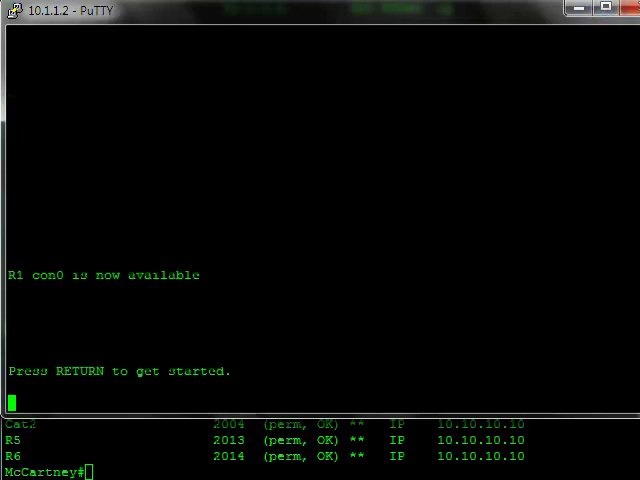
click(624, 8)
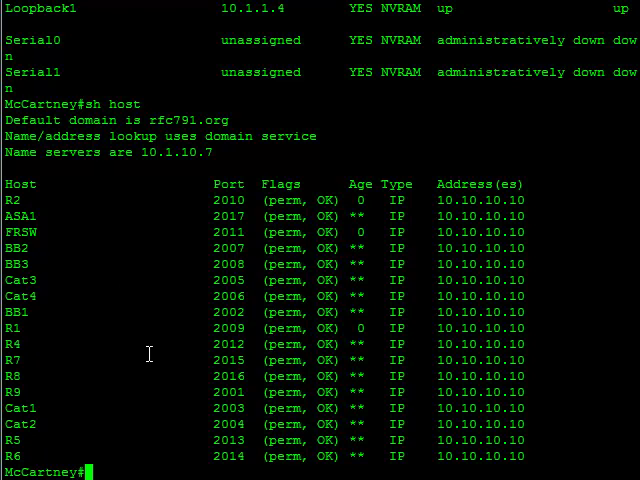
Show McCartney's Loopback0 configuration and the 'ip host' lines of the running config.
text(sh run int lo0)
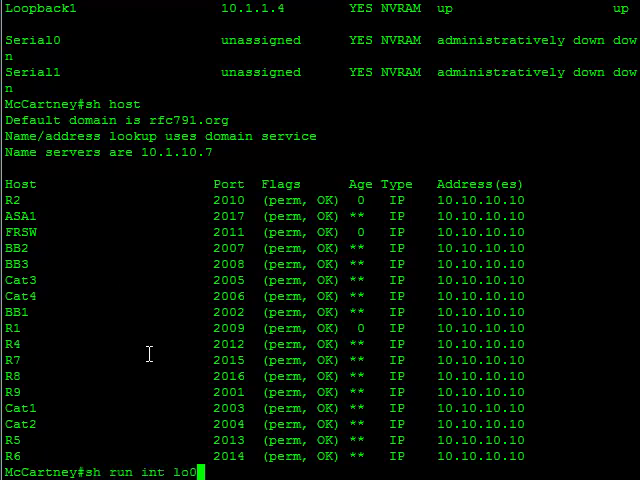
key(Return)
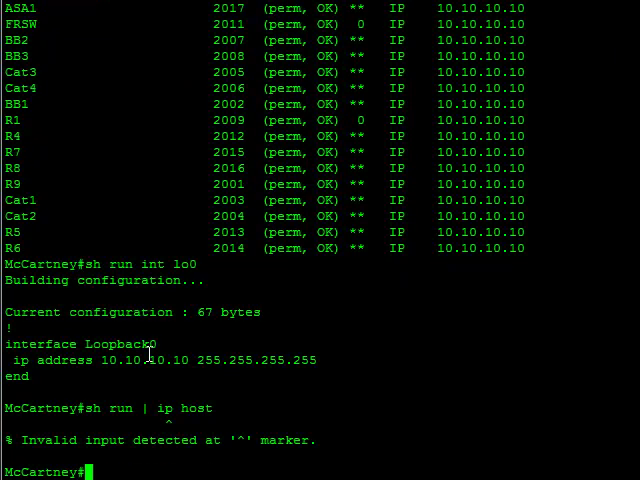
text(sh run | i ip ho)
text(sh line)
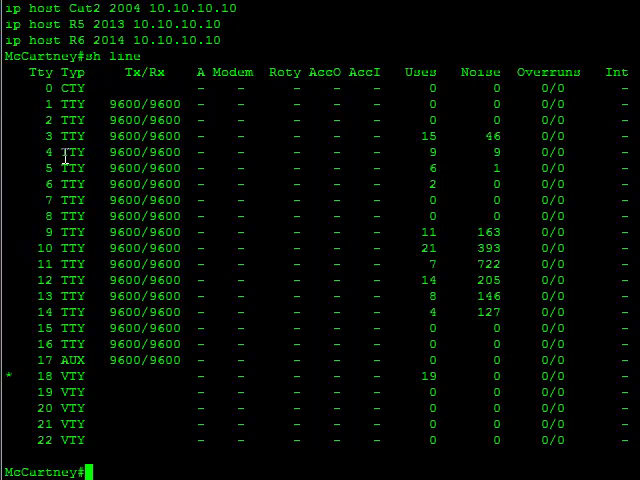
scroll(down, 3)
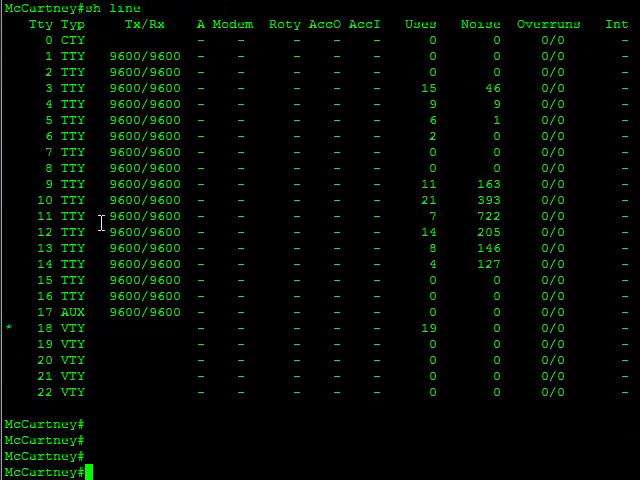
Display the line section of the running configuration with 'sh run | s b line'.
text(sh run | s)
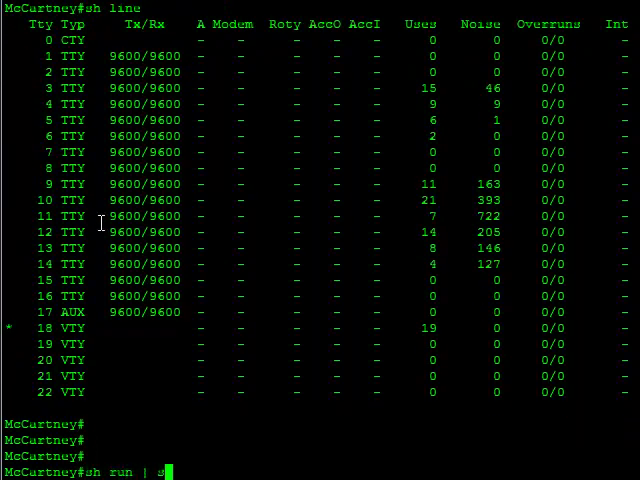
text(b line)
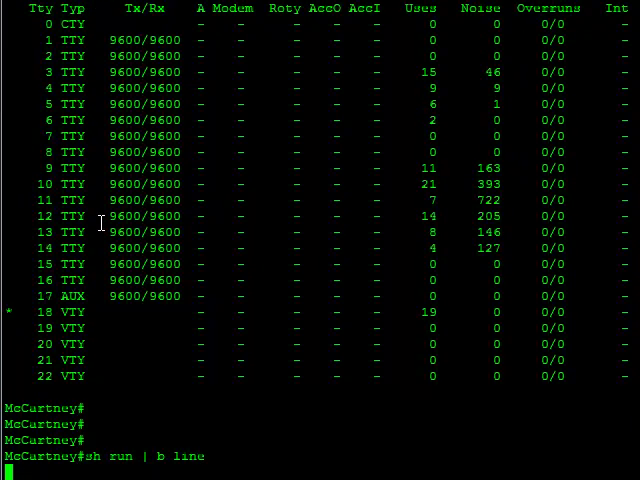
key(Return)
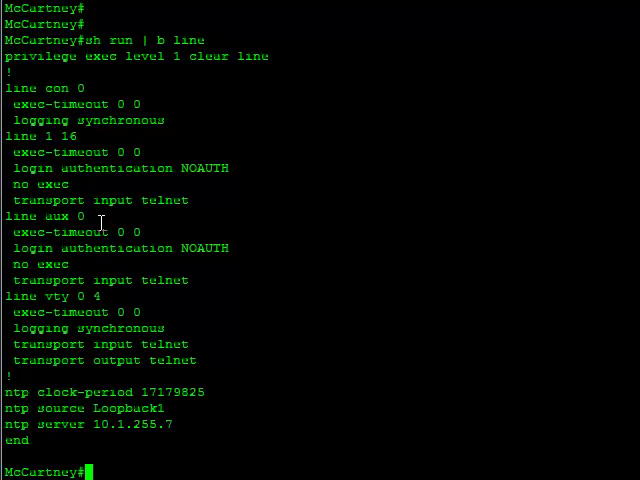